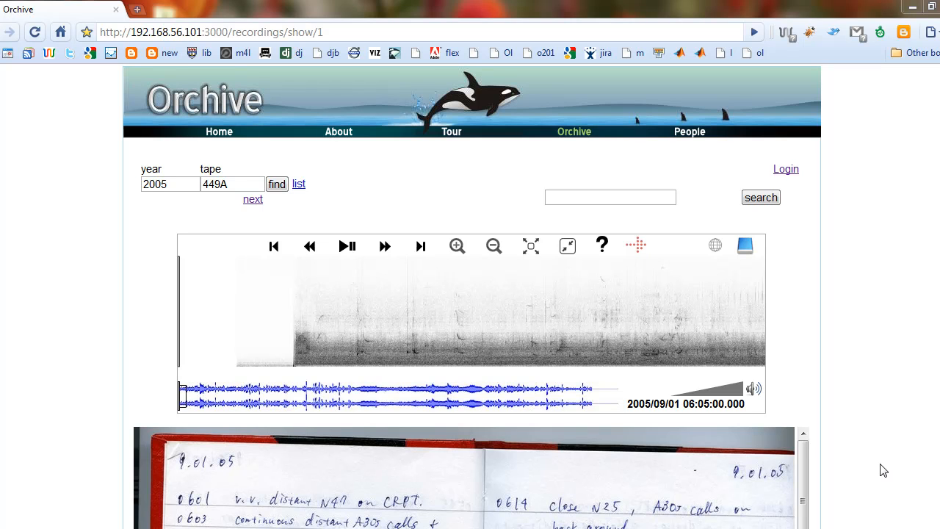
pyautogui.moveTo(463, 333)
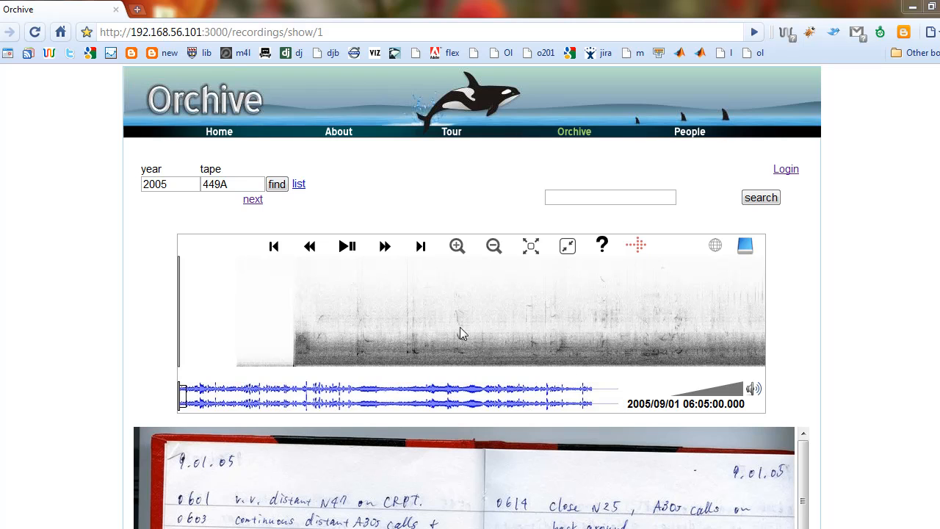
pyautogui.moveTo(451, 327)
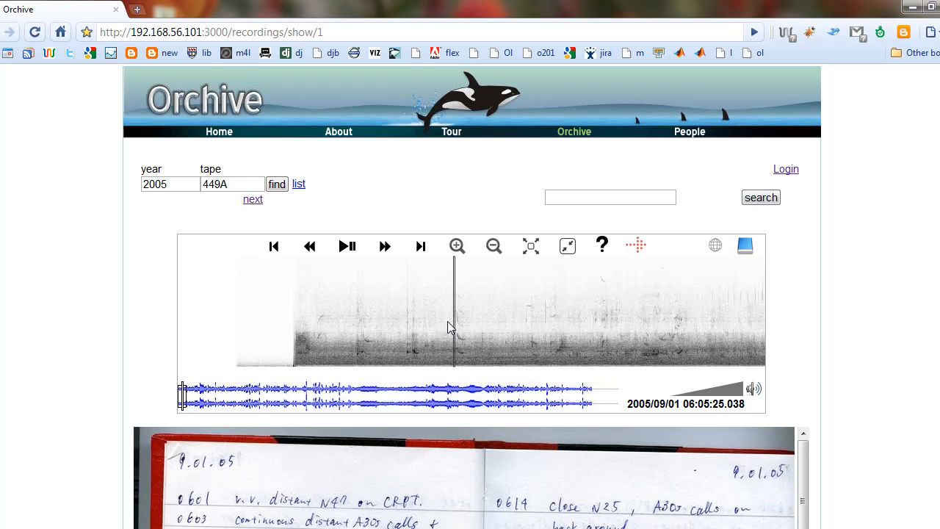
# Step: Pause tape 449A around 06:05:27 and scroll down to view the logbook
pyautogui.click(347, 246)
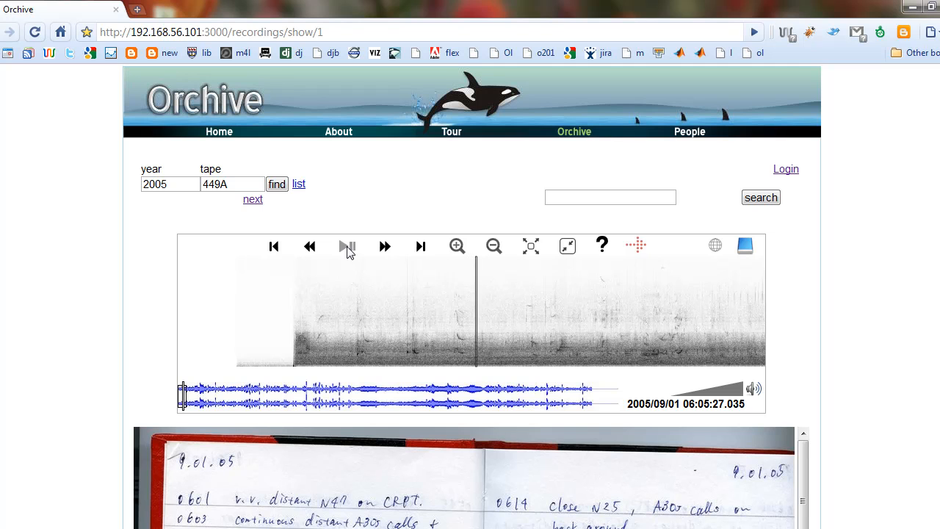
pyautogui.scroll(-3)
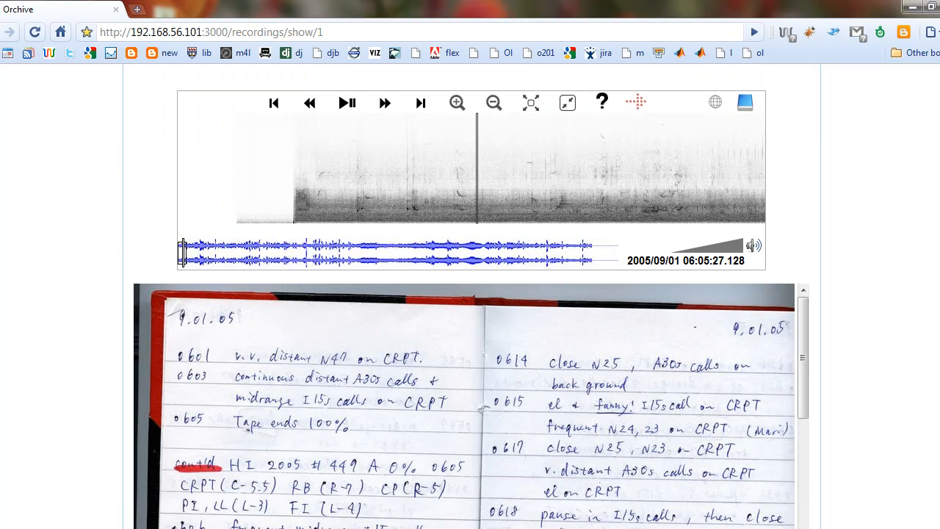
pyautogui.scroll(-3)
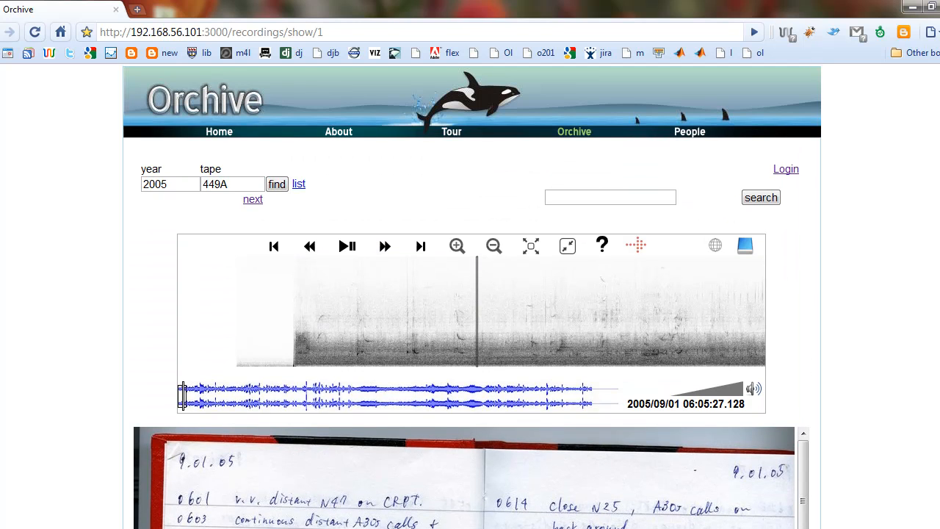
pyautogui.moveTo(860, 195)
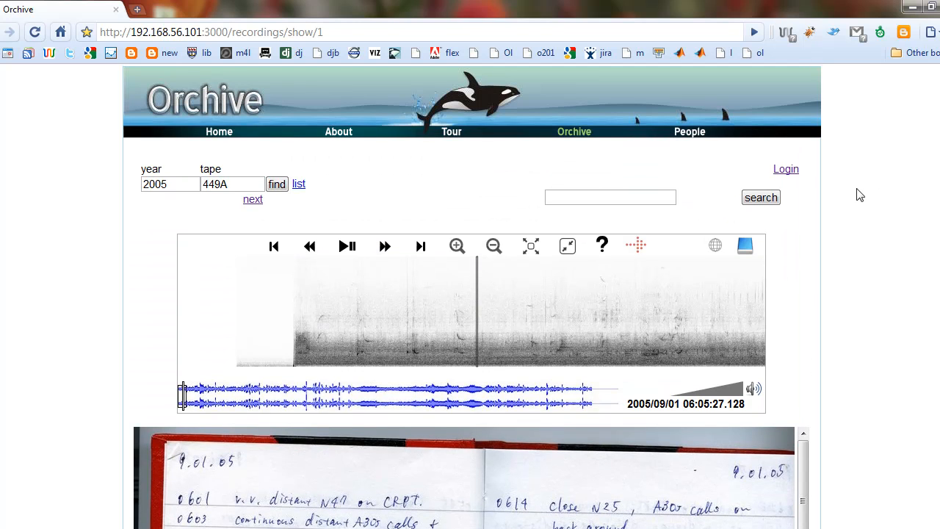
# Step: Log in with the pre-filled credentials and return to the 449A recording page
pyautogui.click(784, 169)
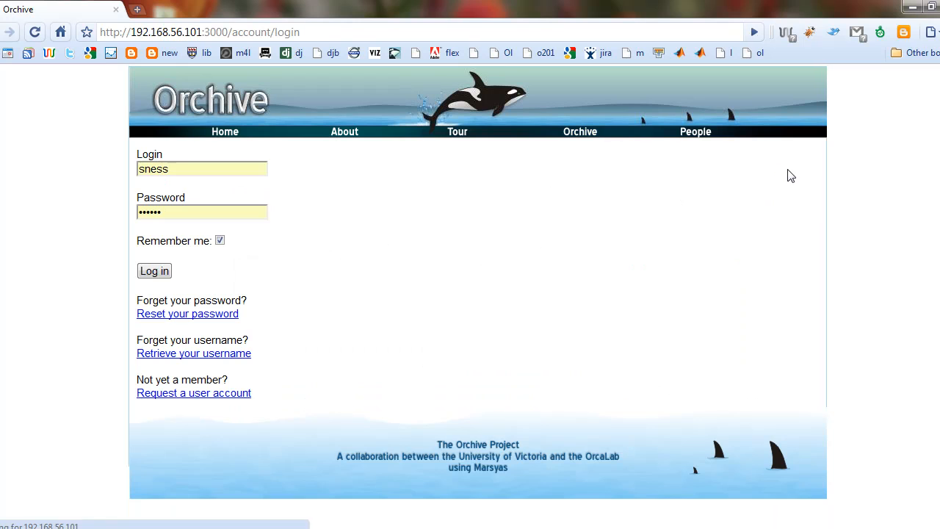
pyautogui.click(154, 270)
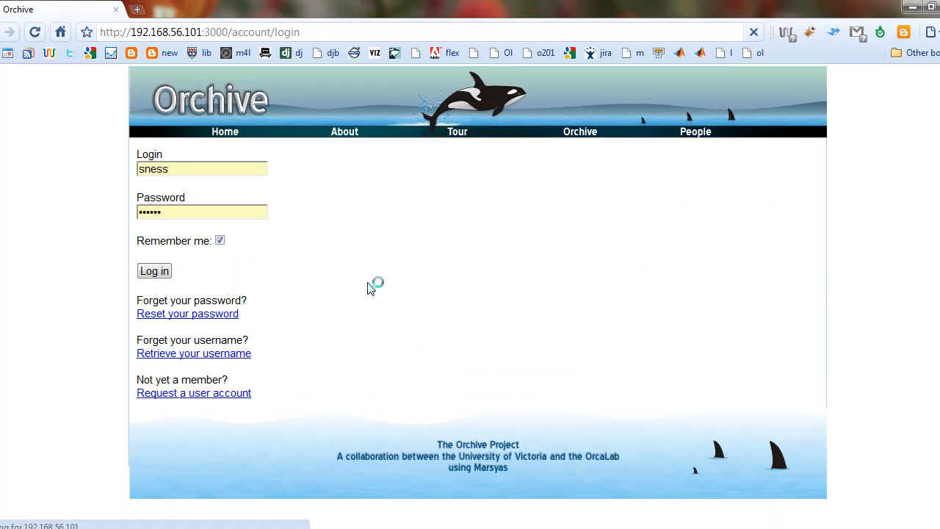
pyautogui.click(154, 270)
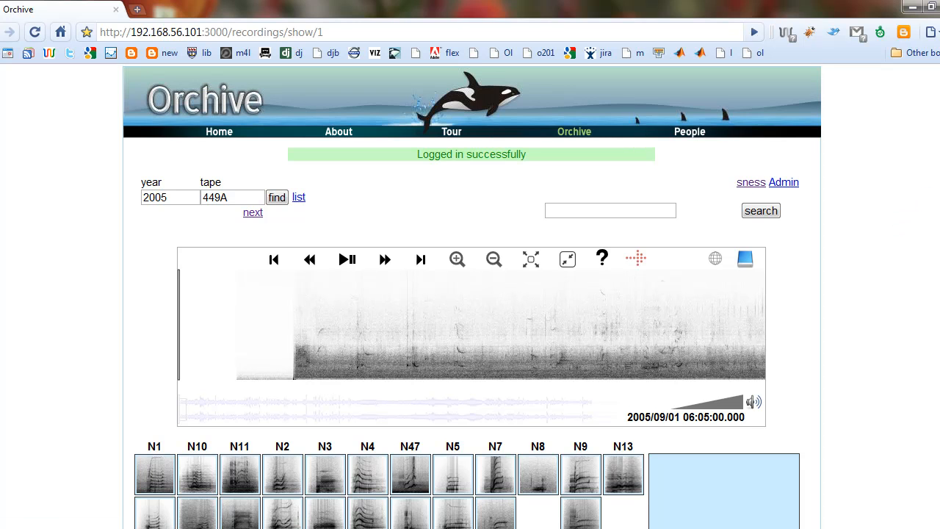
# Step: Scroll down to the spectrogram and call-type catalog thumbnails
pyautogui.scroll(-3)
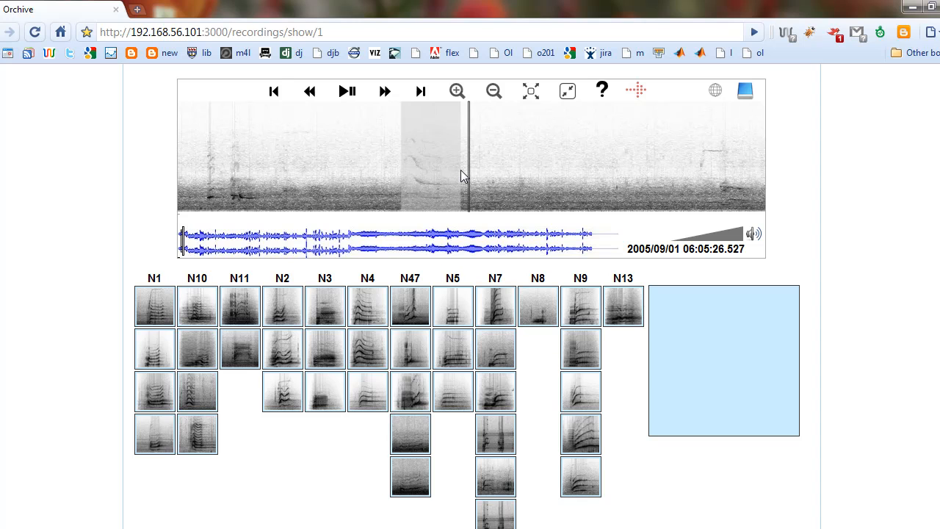
pyautogui.moveTo(381, 306)
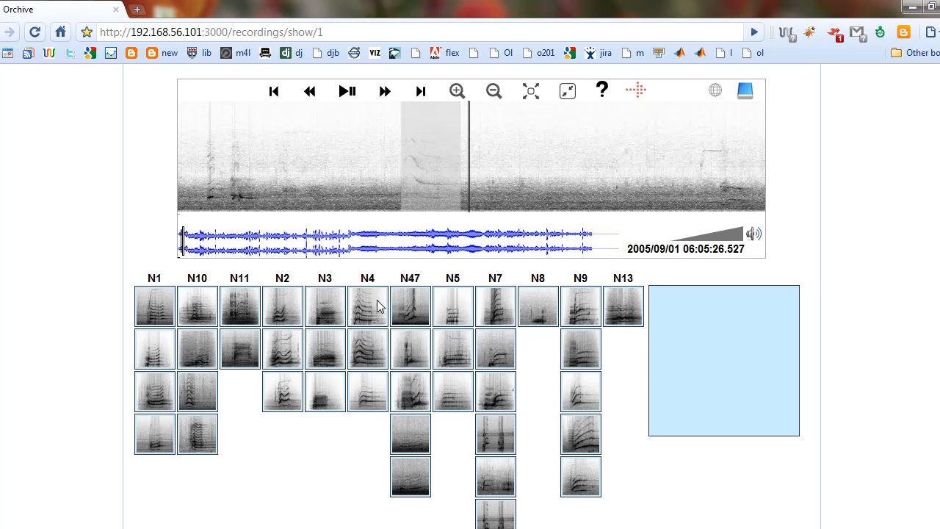
pyautogui.moveTo(242, 302)
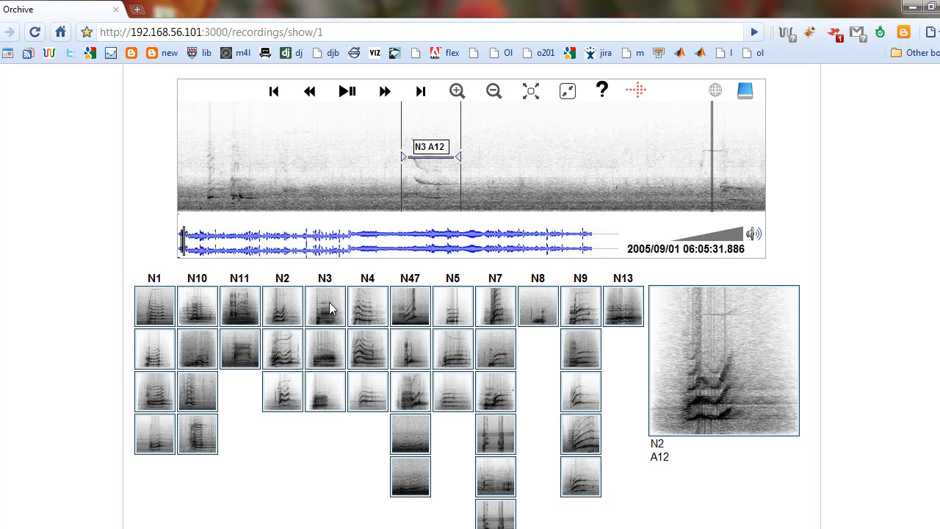
# Step: Label the marked region N3, change it to N4 A36, then play it back
pyautogui.click(324, 306)
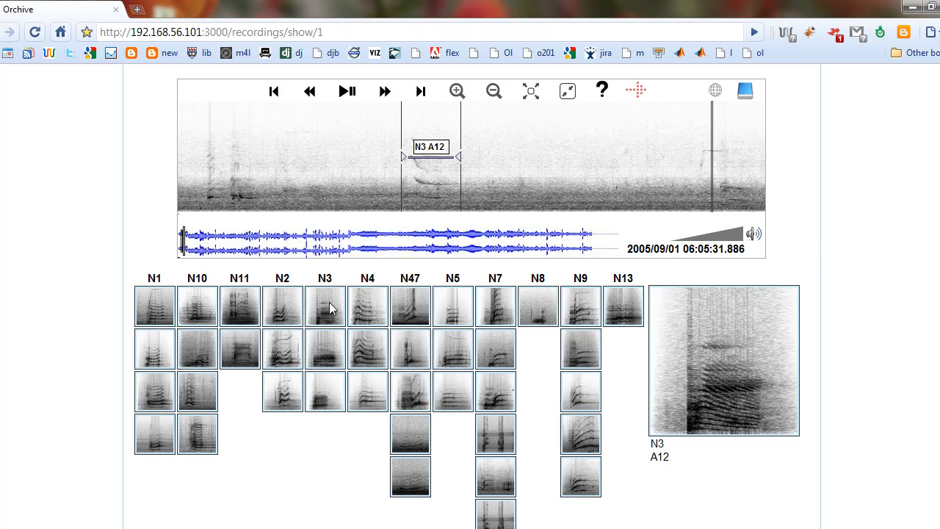
pyautogui.click(367, 306)
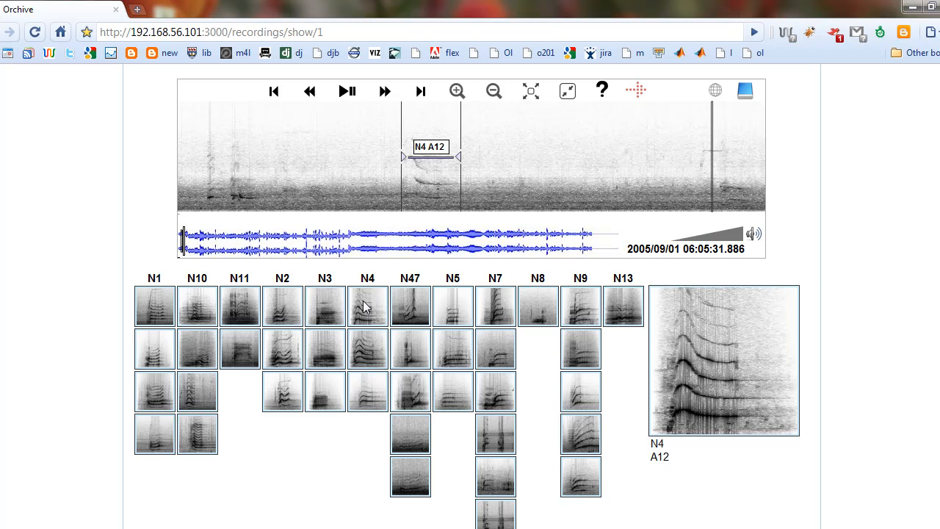
pyautogui.moveTo(381, 158)
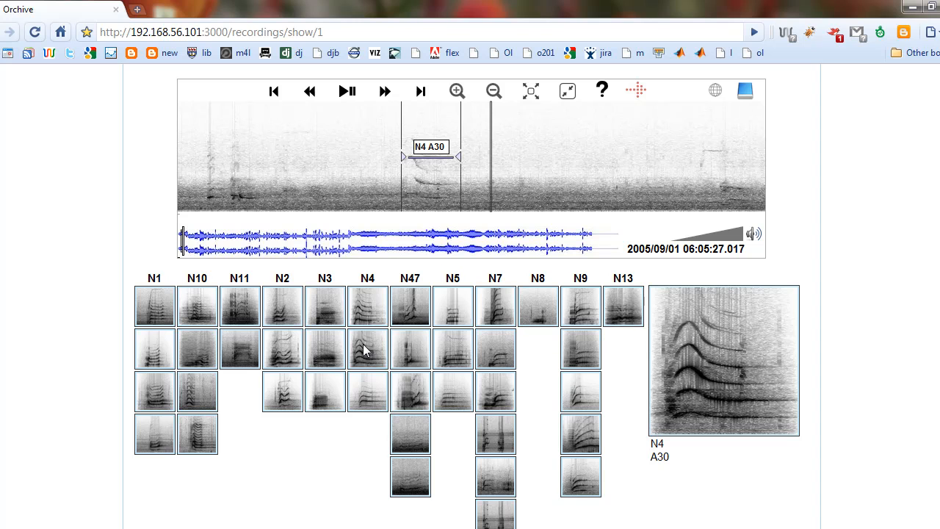
pyautogui.moveTo(653, 461)
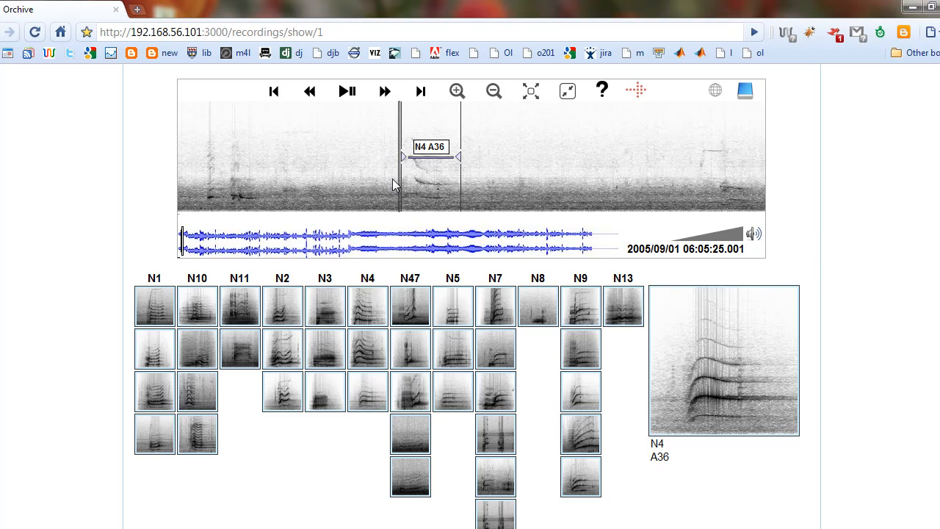
pyautogui.click(346, 91)
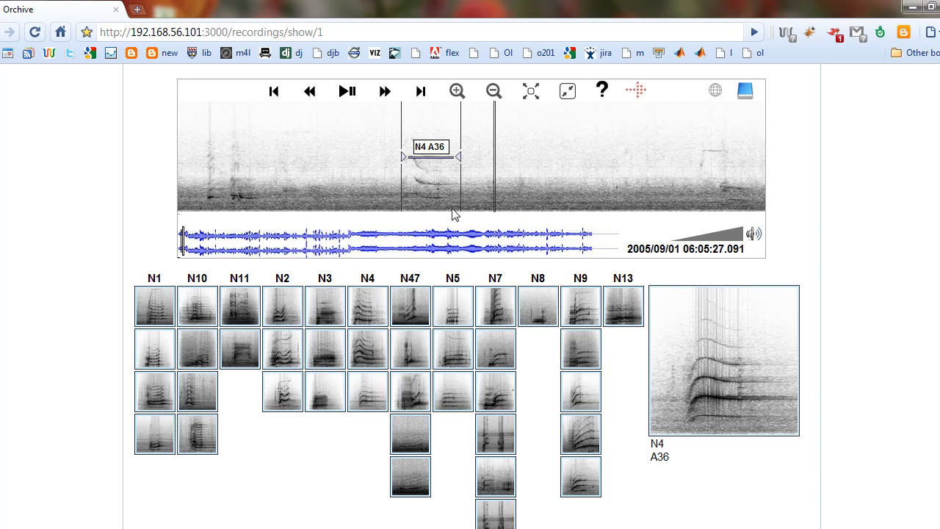
pyautogui.moveTo(542, 173)
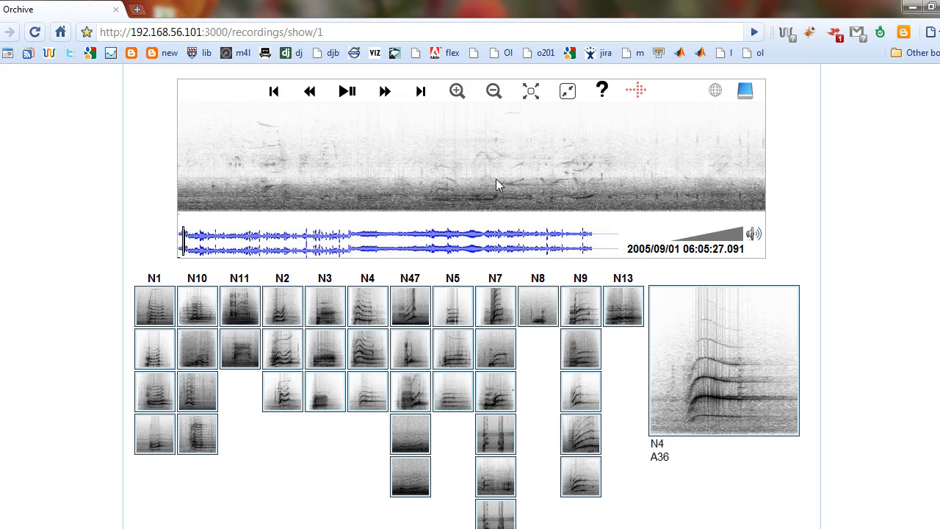
pyautogui.moveTo(483, 177)
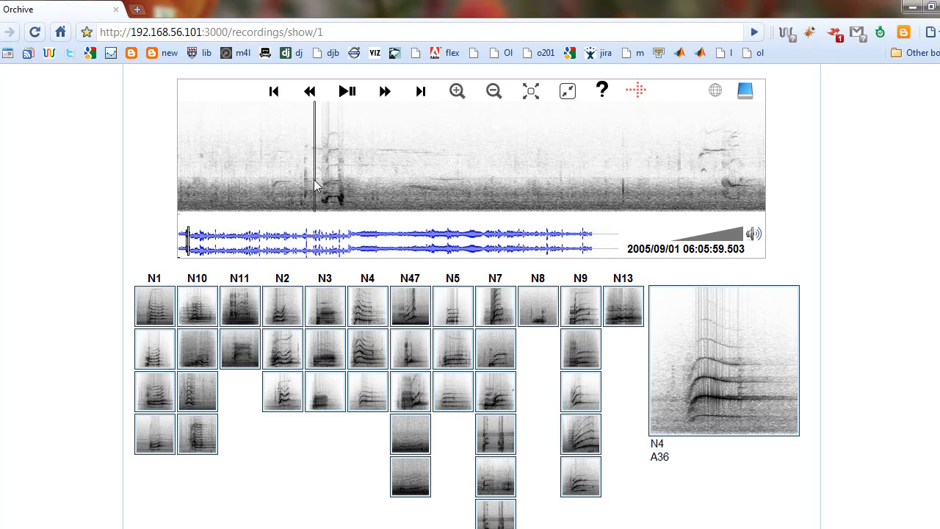
# Step: Play and pause the recording at a later stretch near 06:06:01
pyautogui.click(346, 91)
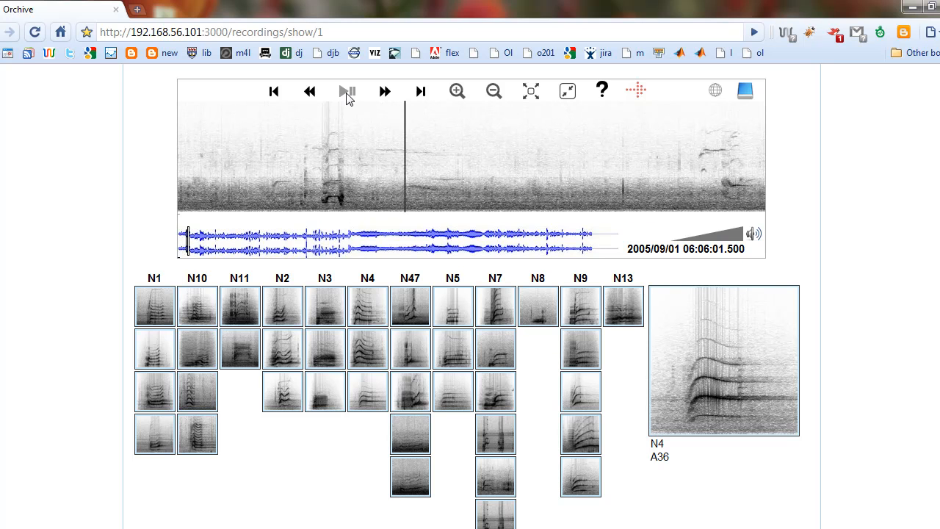
pyautogui.click(347, 91)
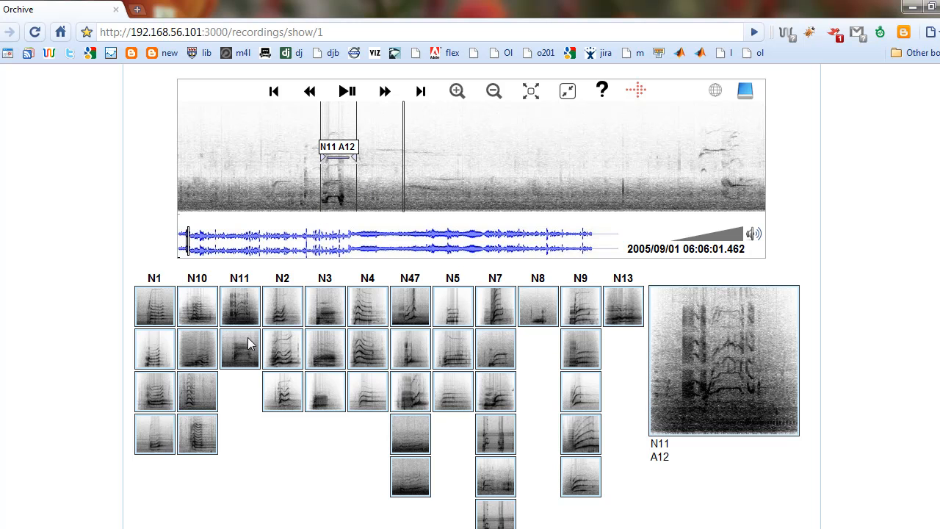
# Step: Apply the N11 then N10 catalog samples so the region reads N10 A12
pyautogui.click(239, 349)
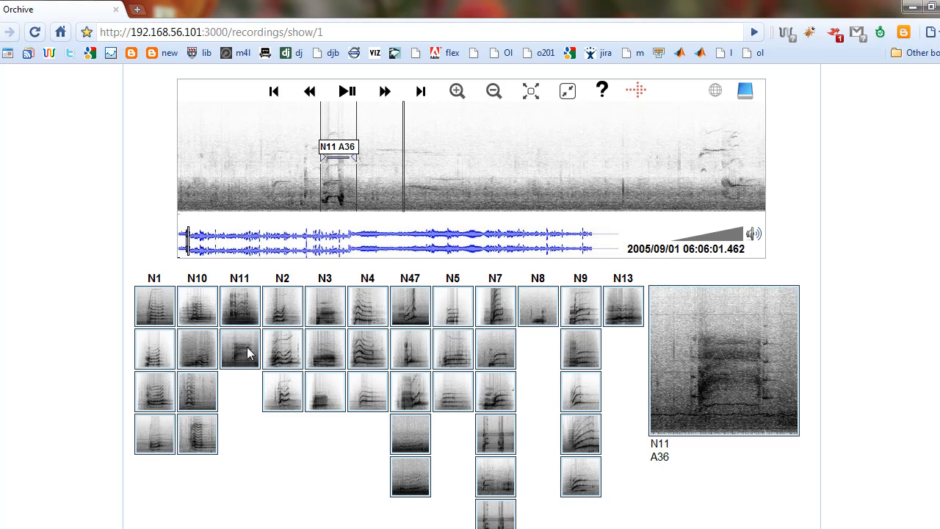
pyautogui.moveTo(207, 323)
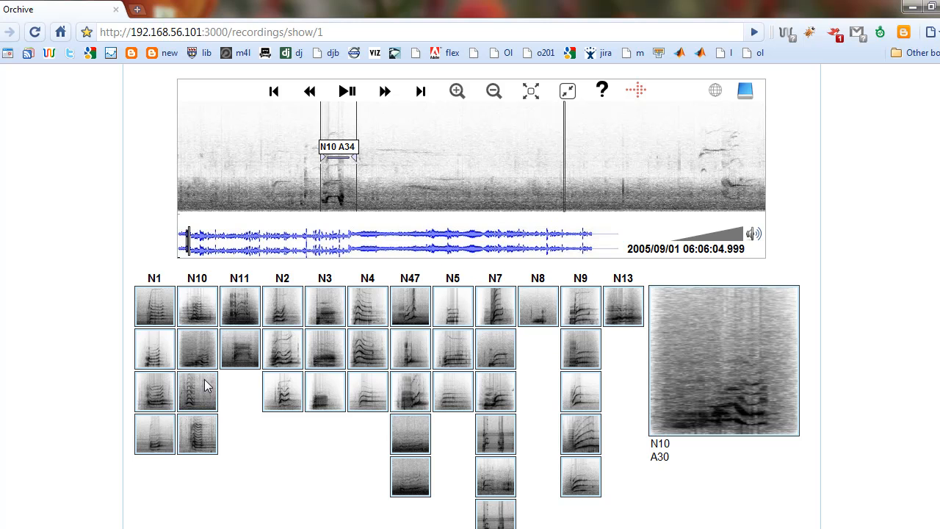
pyautogui.click(196, 349)
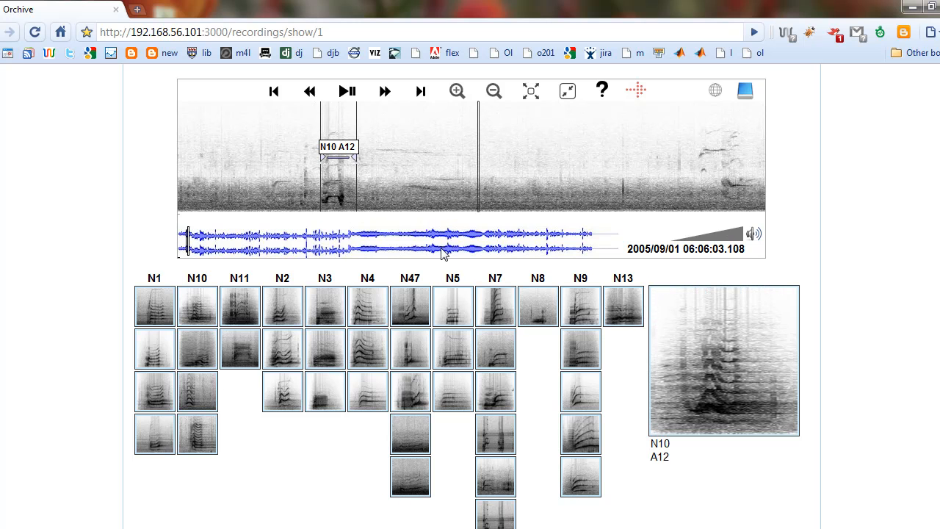
pyautogui.moveTo(352, 204)
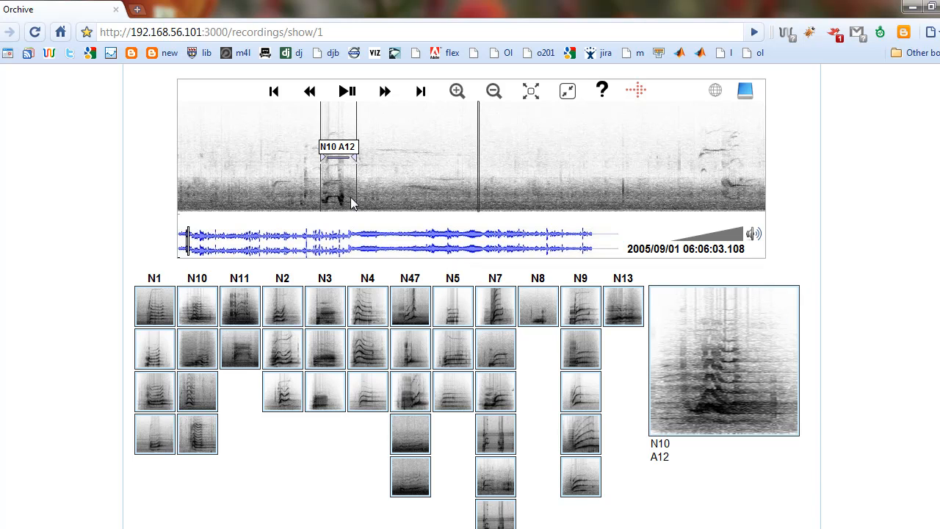
pyautogui.moveTo(470, 360)
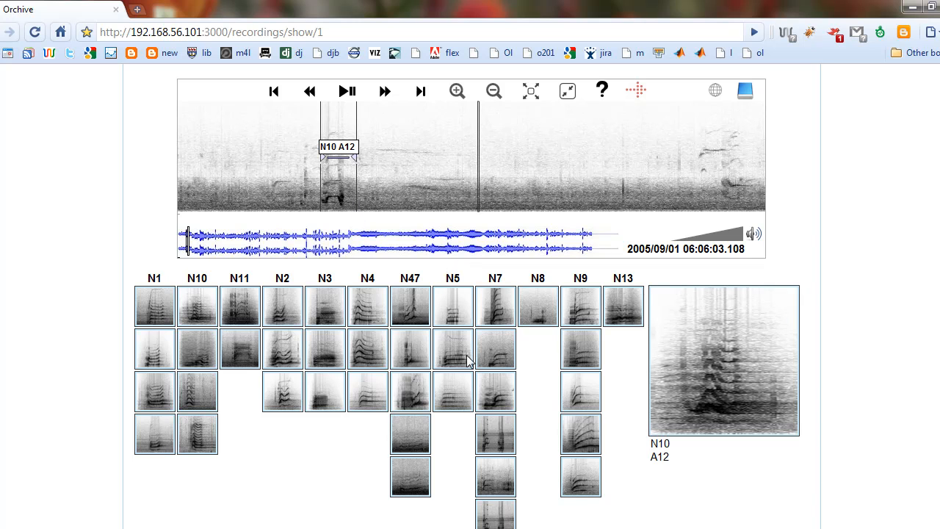
pyautogui.moveTo(532, 397)
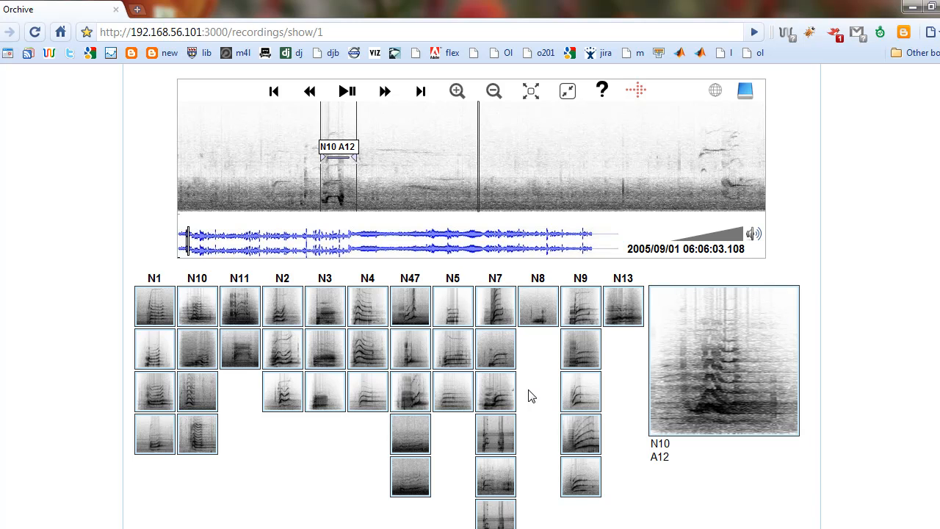
pyautogui.moveTo(613, 336)
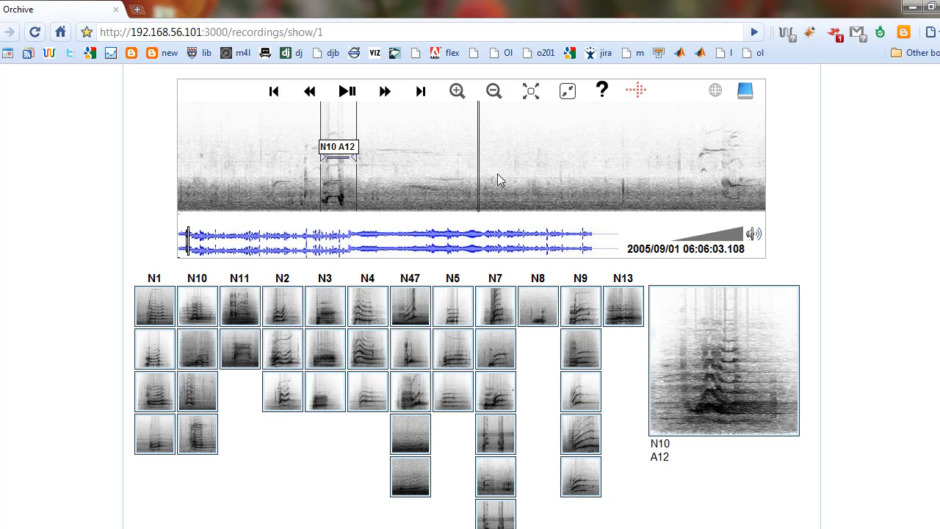
pyautogui.moveTo(624, 276)
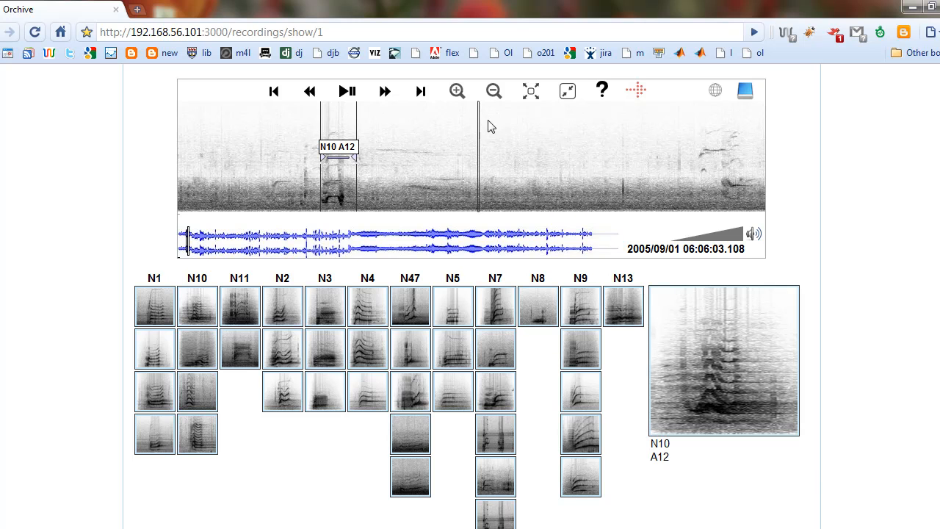
pyautogui.moveTo(482, 323)
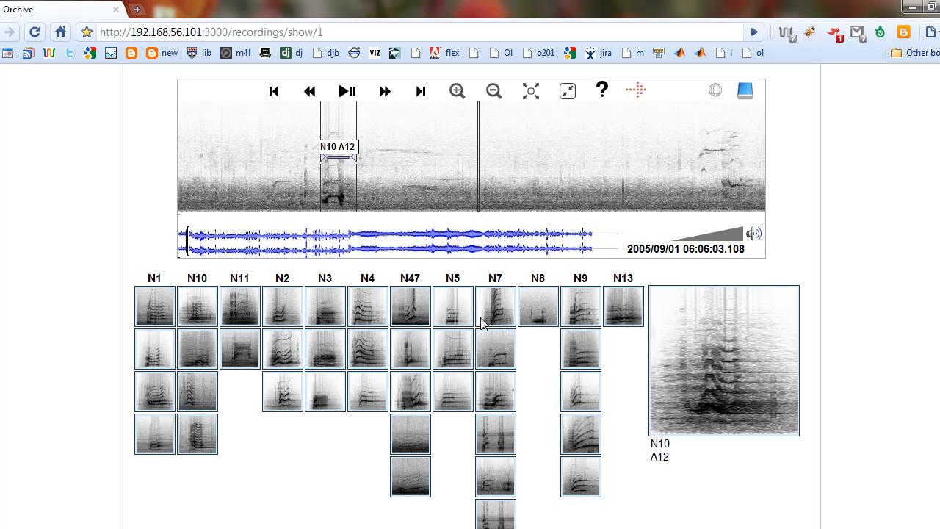